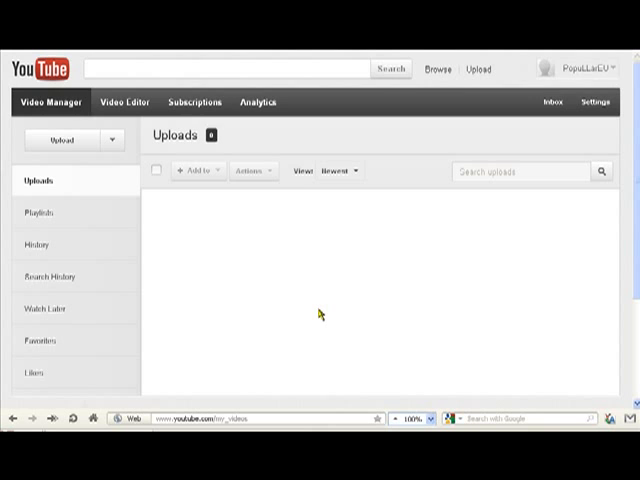
mouse_move(500, 126)
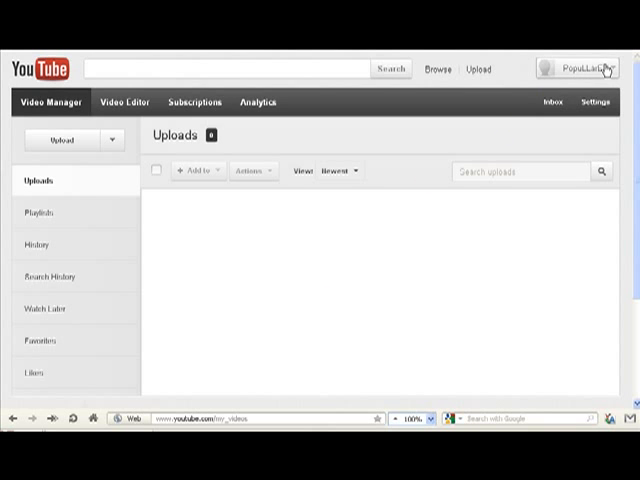
mouse_move(610, 70)
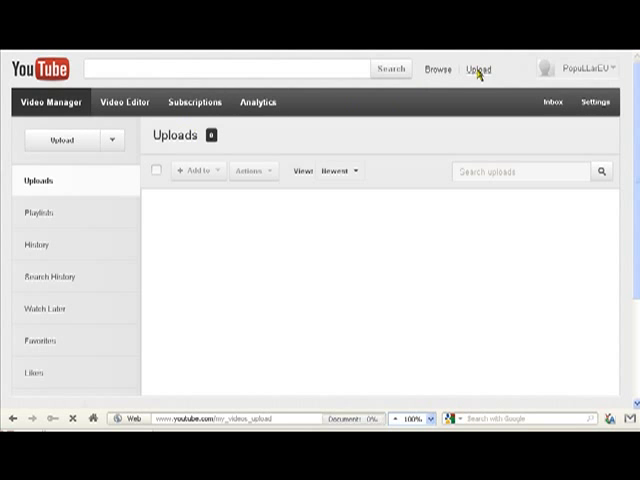
Step: Start uploading the CLONE Mechanical High Cam 4.wmv file from the computer
click(478, 68)
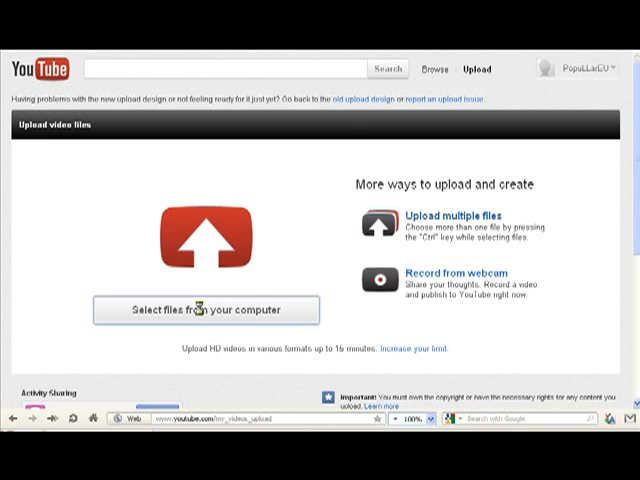
click(208, 308)
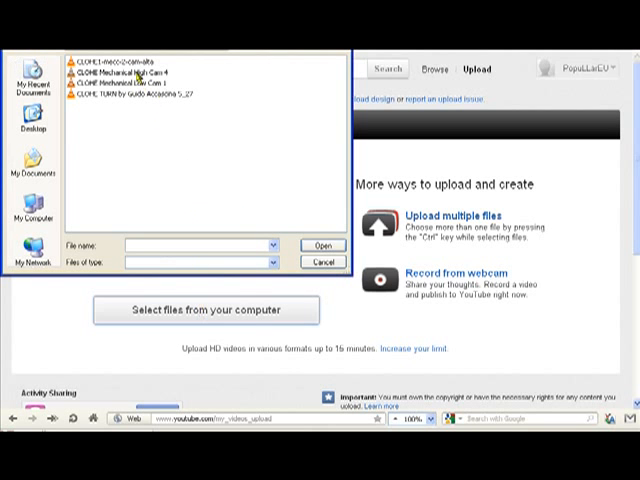
click(130, 76)
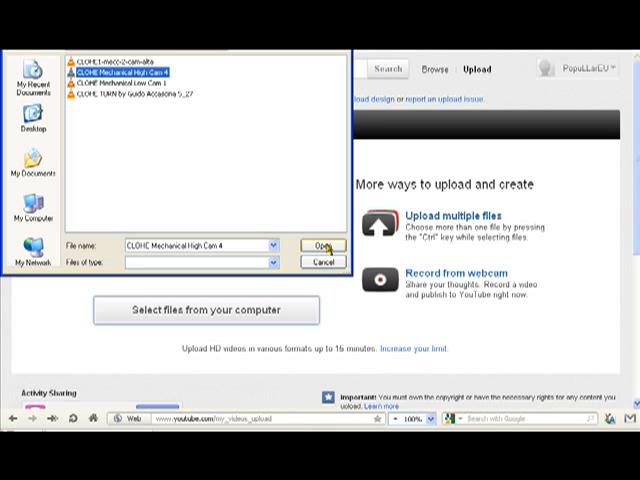
click(322, 244)
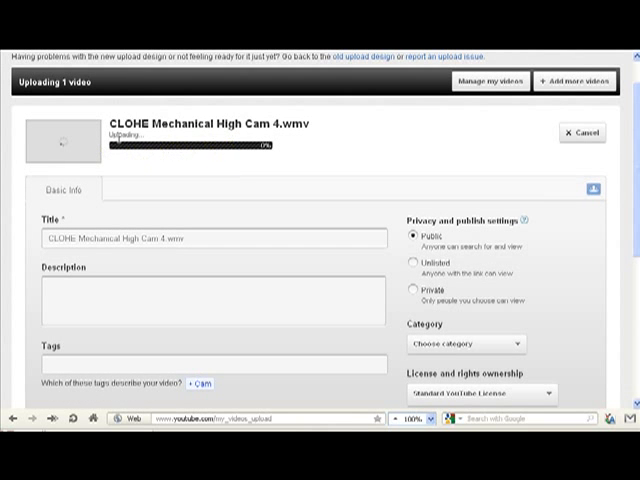
mouse_move(96, 148)
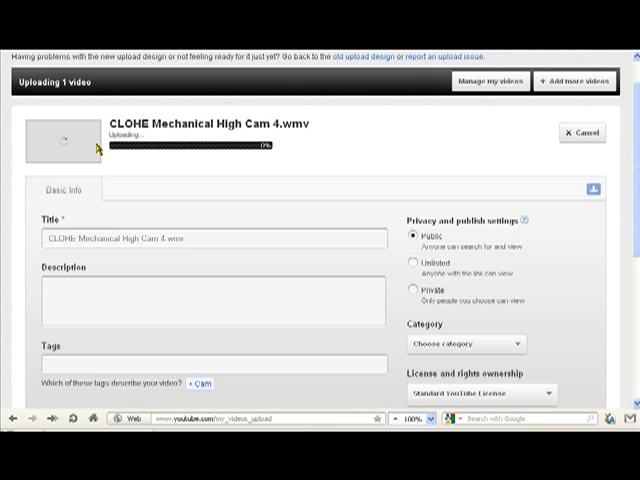
Step: Replace the default title with 'School X name of the video' and reuse it as the description
triple_click(200, 238)
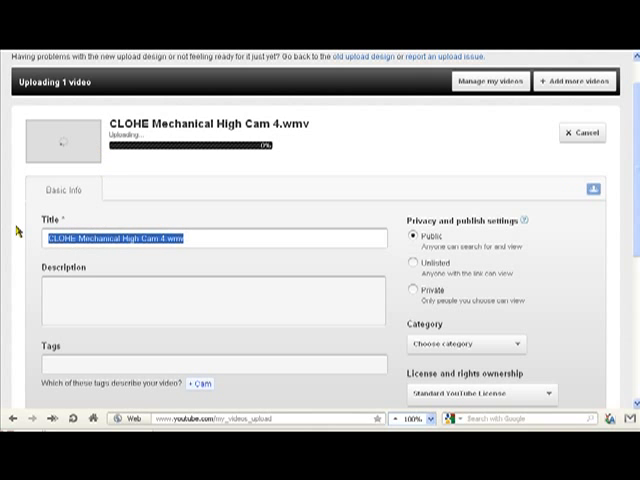
text(sk)
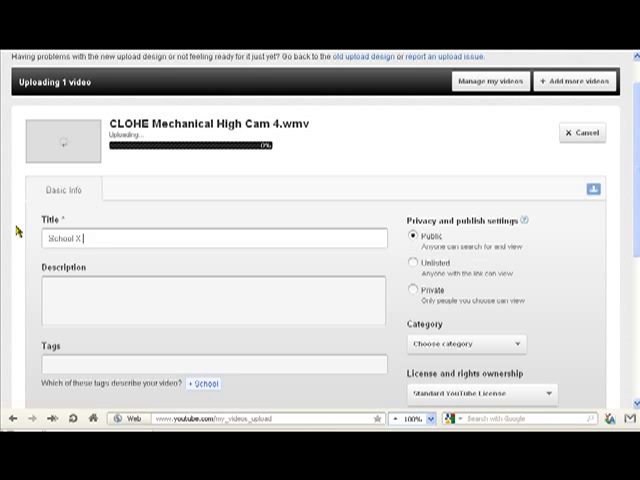
text(name of t)
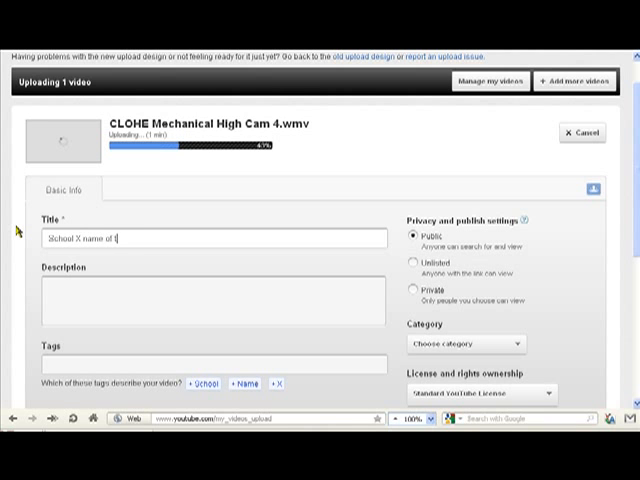
text(he video)
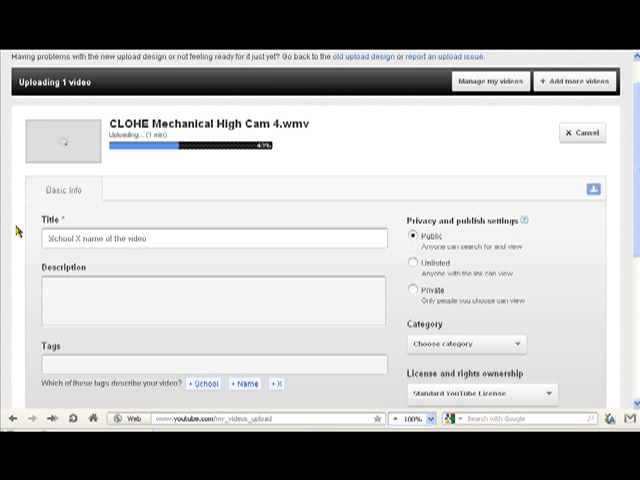
triple_click(210, 238)
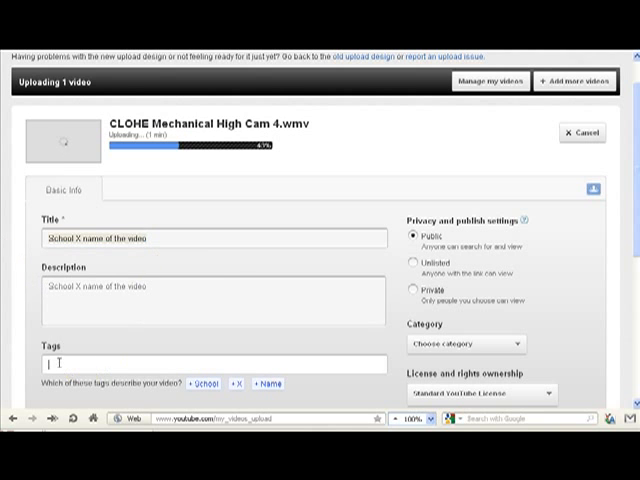
mouse_move(236, 272)
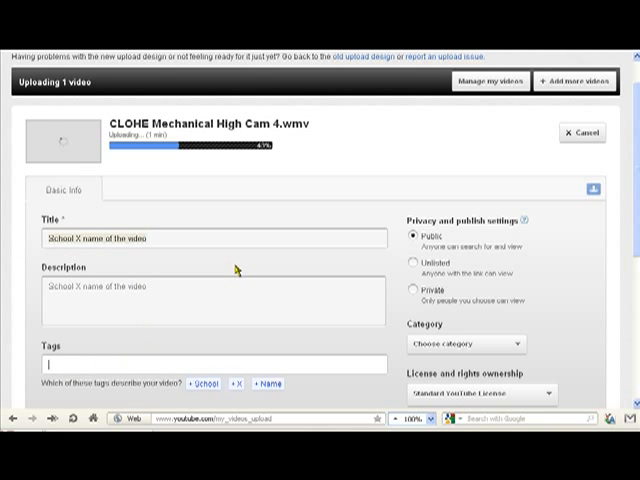
mouse_move(180, 160)
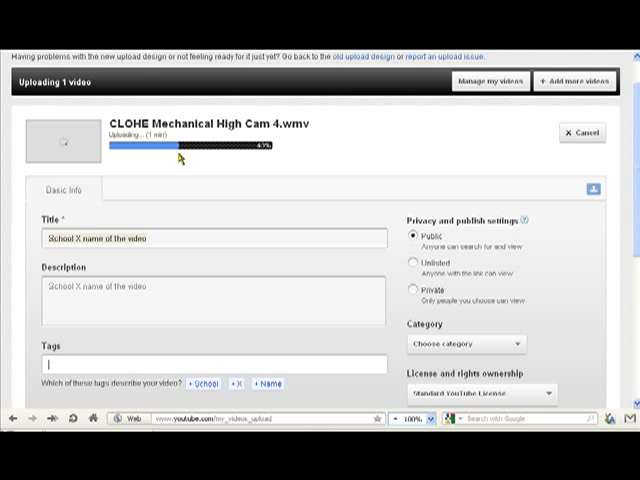
Step: Set the category to Education and the licence to Creative Commons - Attribution, then save changes
scroll(down, 3)
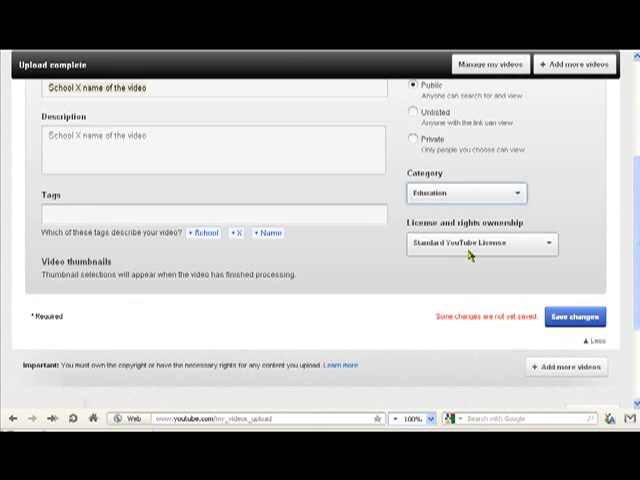
mouse_move(470, 250)
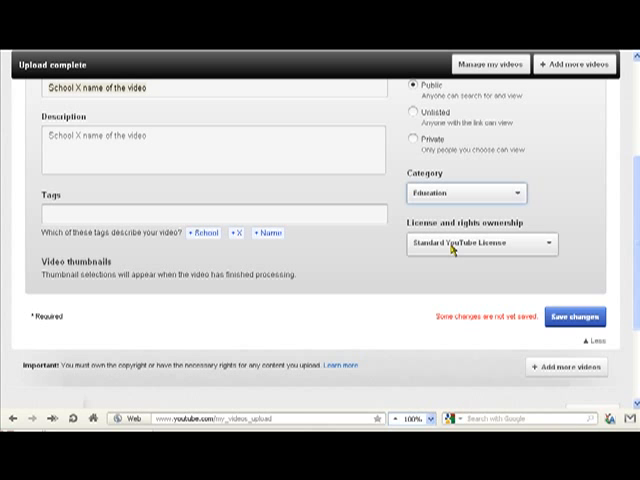
click(576, 316)
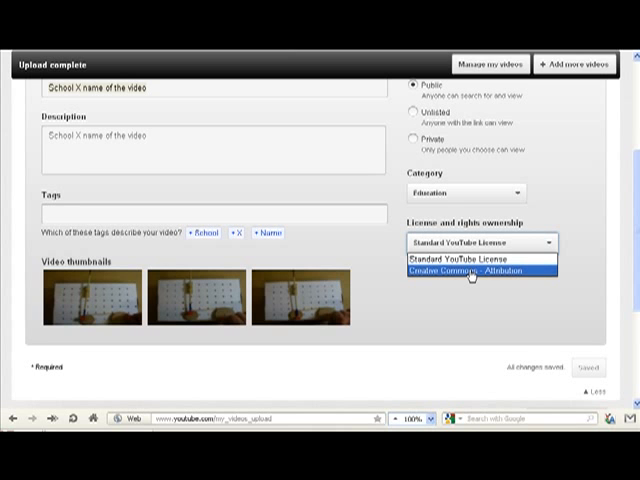
click(470, 272)
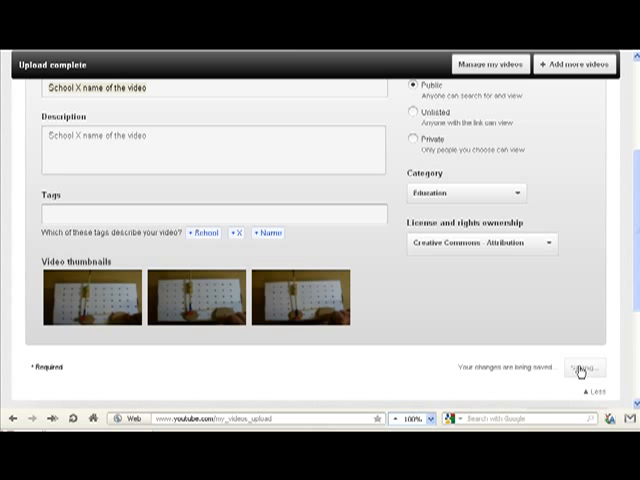
Step: Follow the 'Upload complete' link to the video's watch page so it plays
scroll(up, 3)
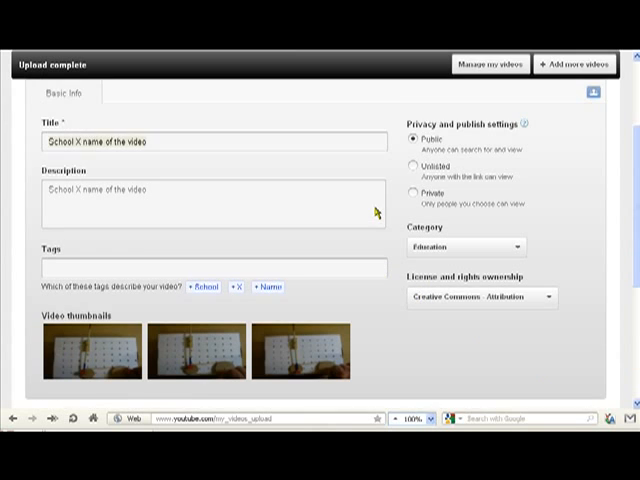
scroll(up, 3)
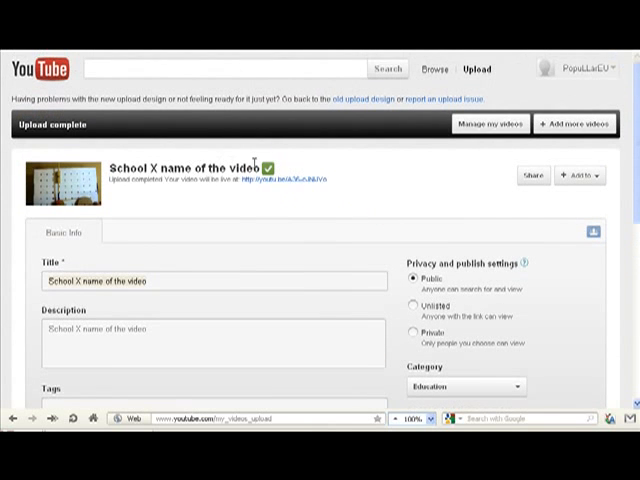
mouse_move(300, 180)
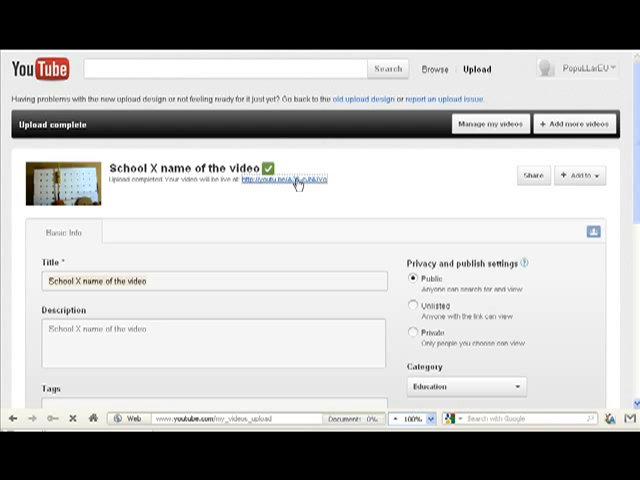
click(284, 178)
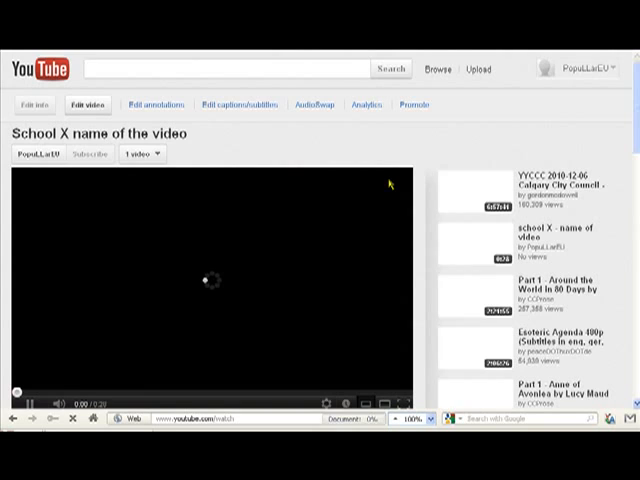
scroll(down, 3)
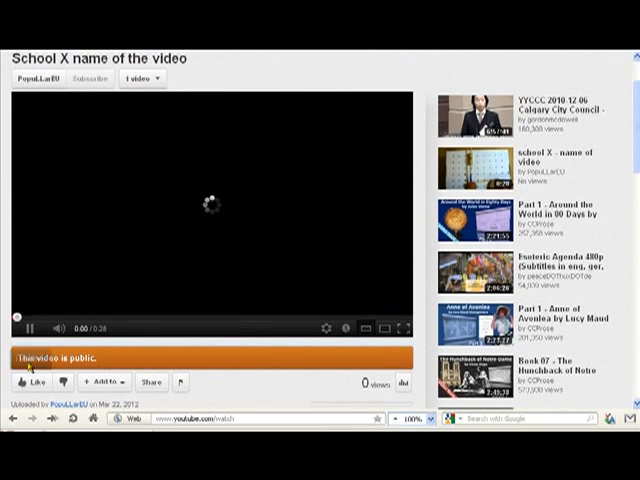